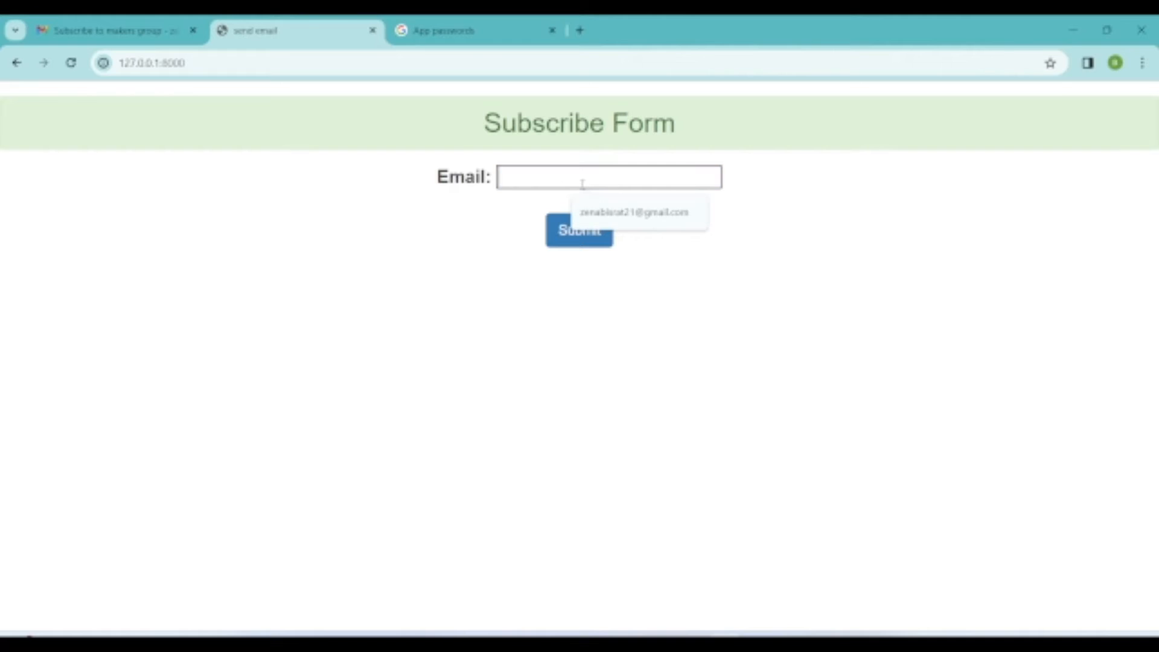
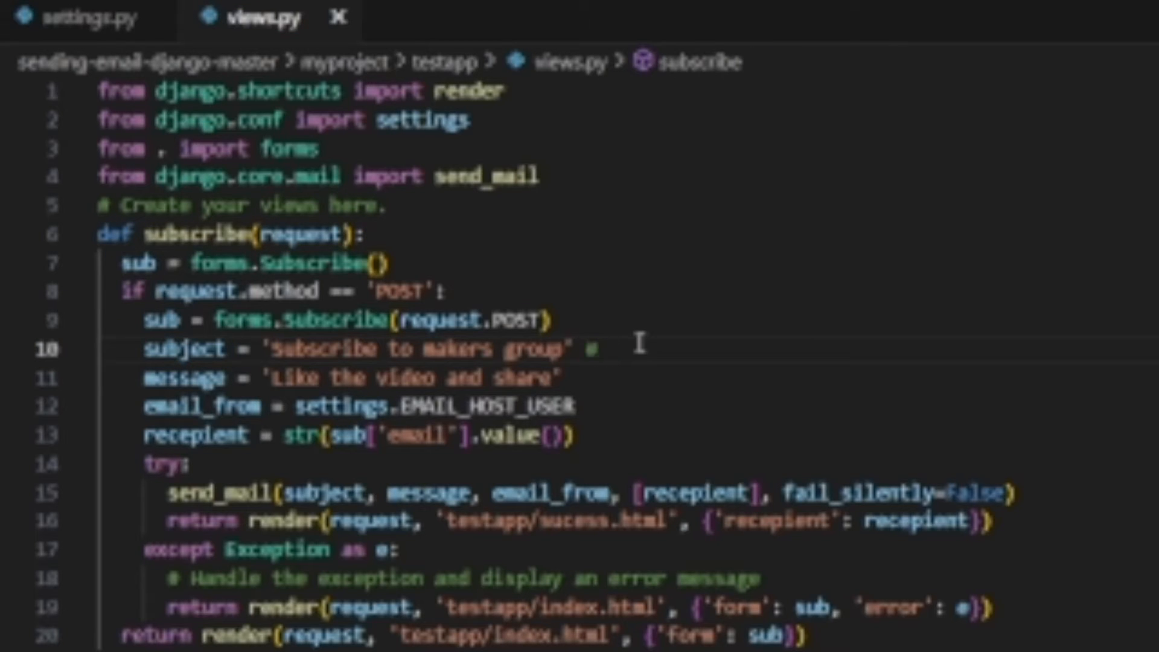
- Add # comments in views.py explaining the email subject and that the sender comes from settings
{"action": "type", "text": "subject of the email to be send"}
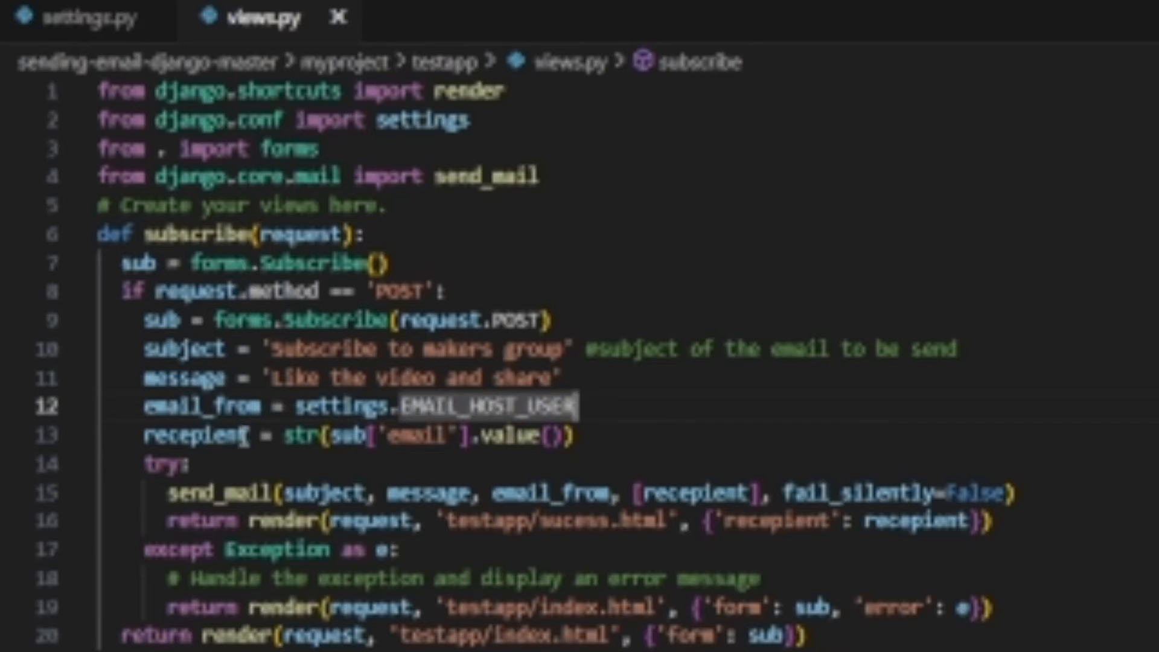
{"action": "type", "text": "#we get it from form"}
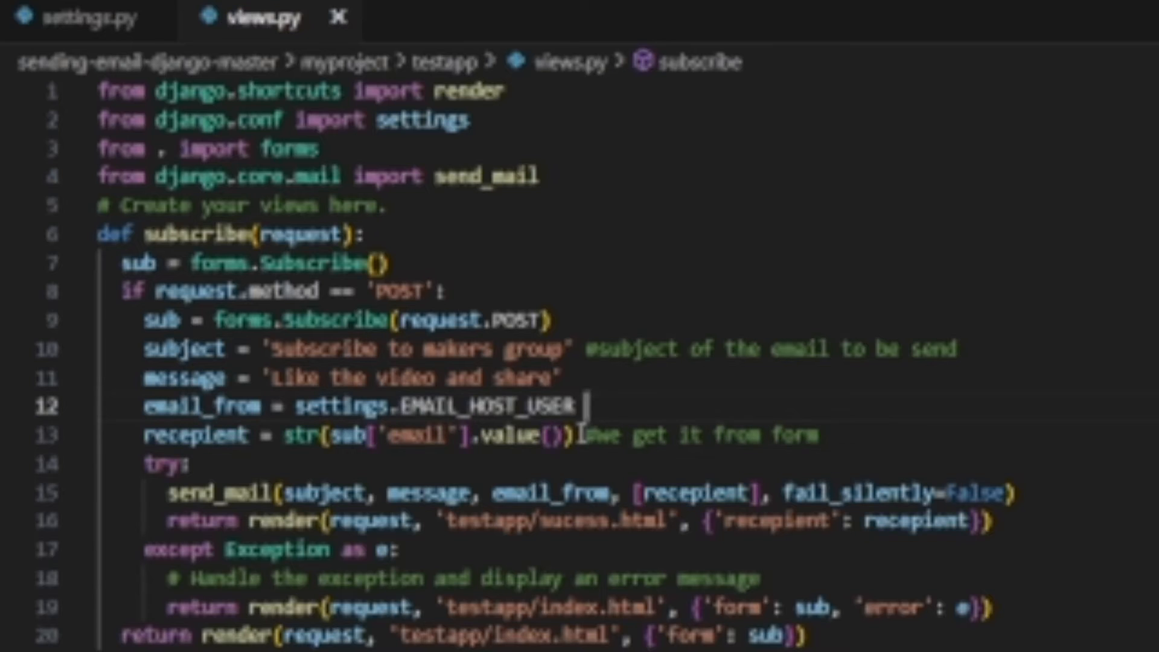
{"action": "type", "text": "#we get it from setting(it i)"}
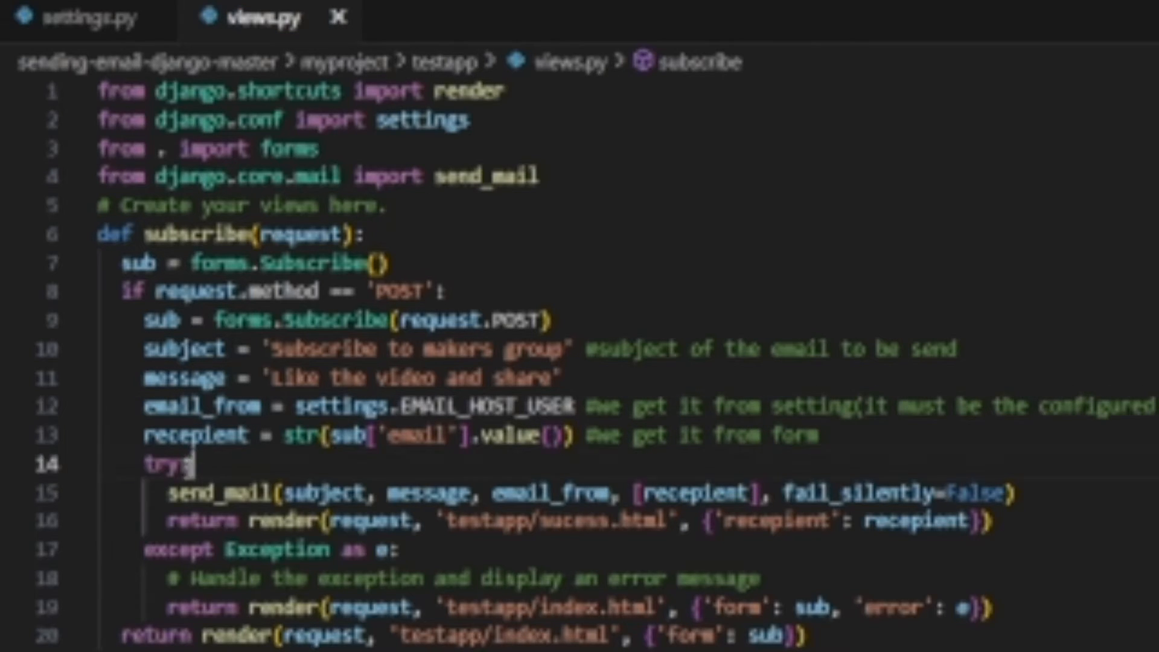
{"action": "mouse_move", "coordinate": [199, 491]}
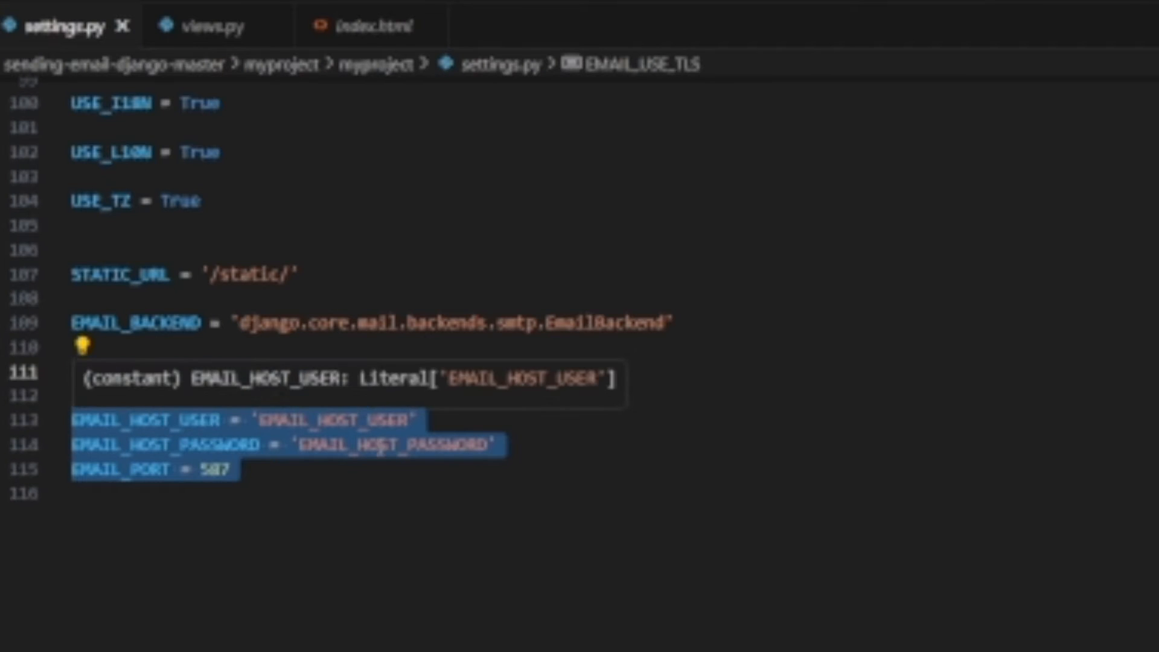
- Add EMAIL_USE_TLS = True to the email settings in settings.py
{"action": "type", "text": "EMAIL_USE_TLS = True"}
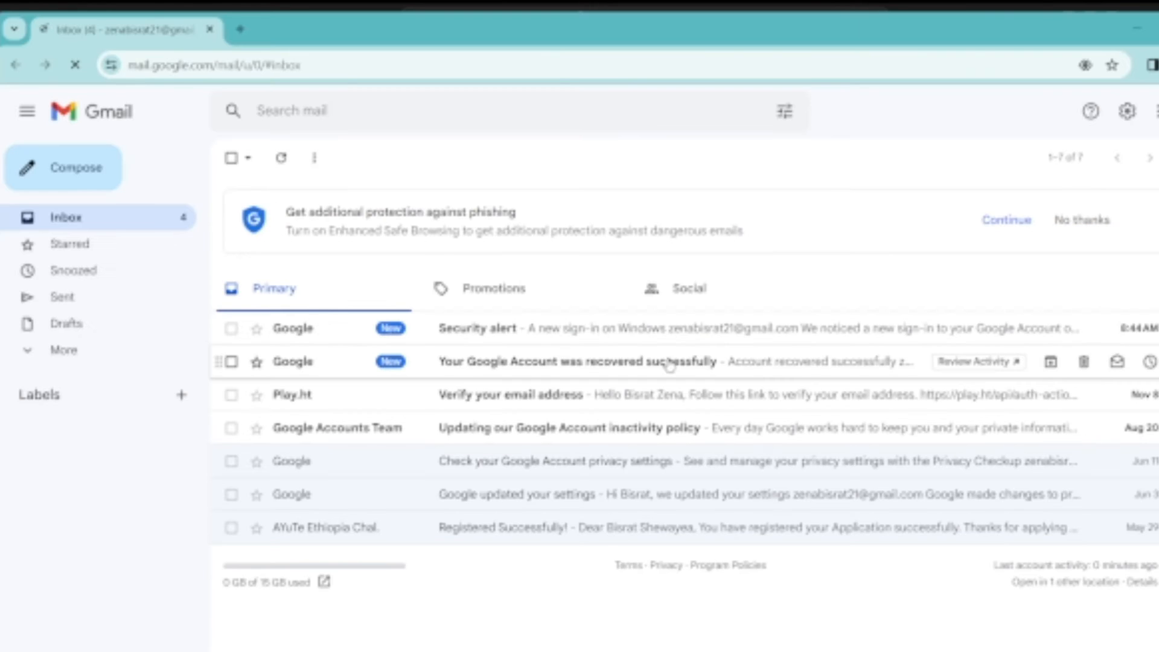
- Show the signed-in Gmail account panel and select its address for copying
{"action": "left_click", "coordinate": [1151, 111]}
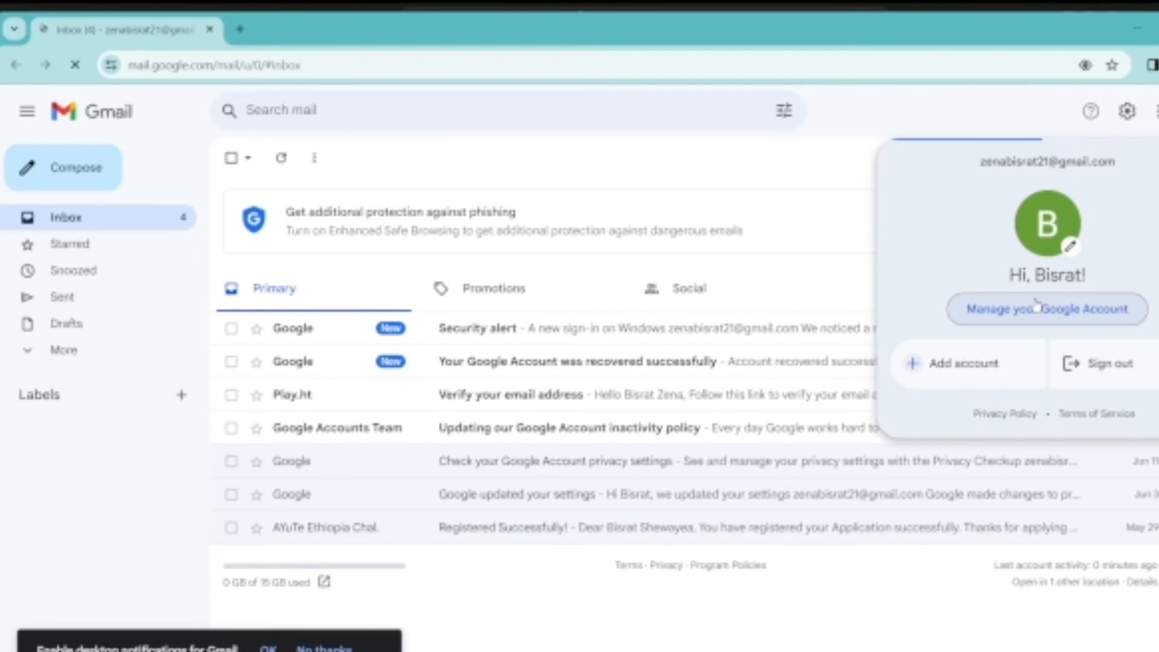
{"action": "double_click", "coordinate": [1045, 162]}
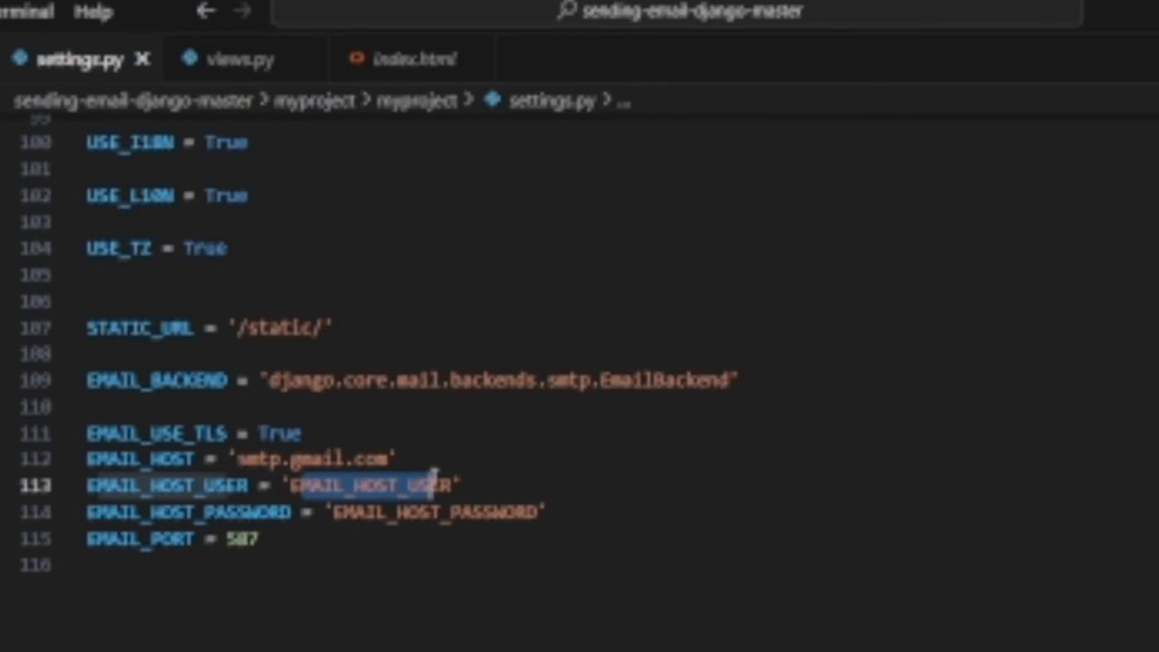
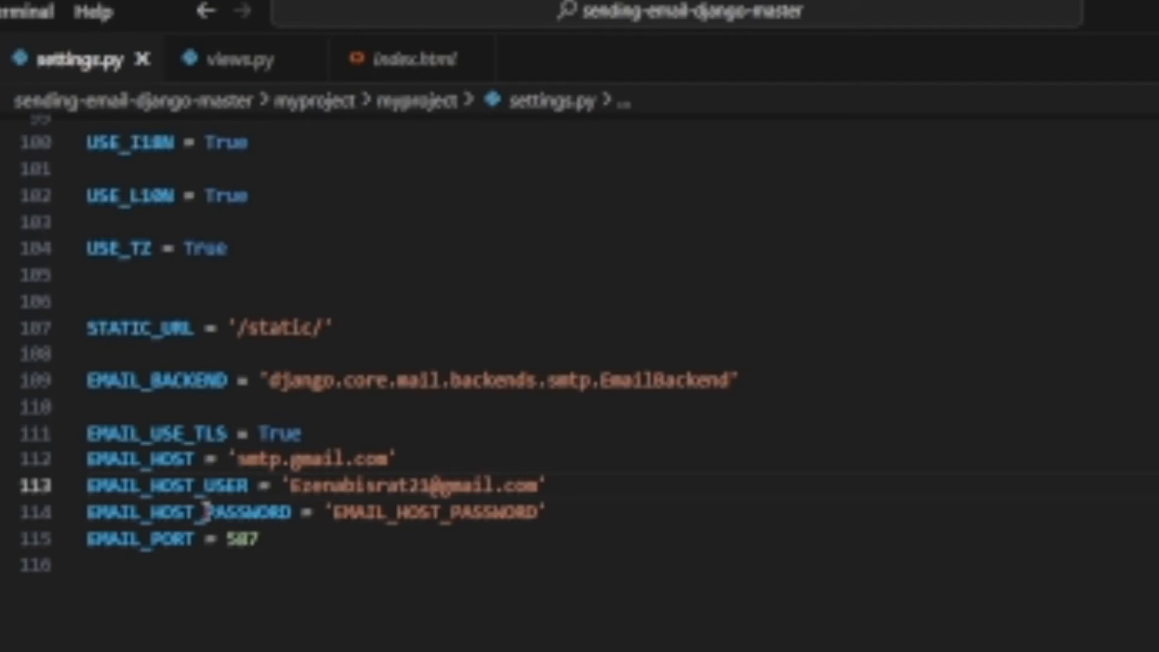
{"action": "double_click", "coordinate": [435, 510]}
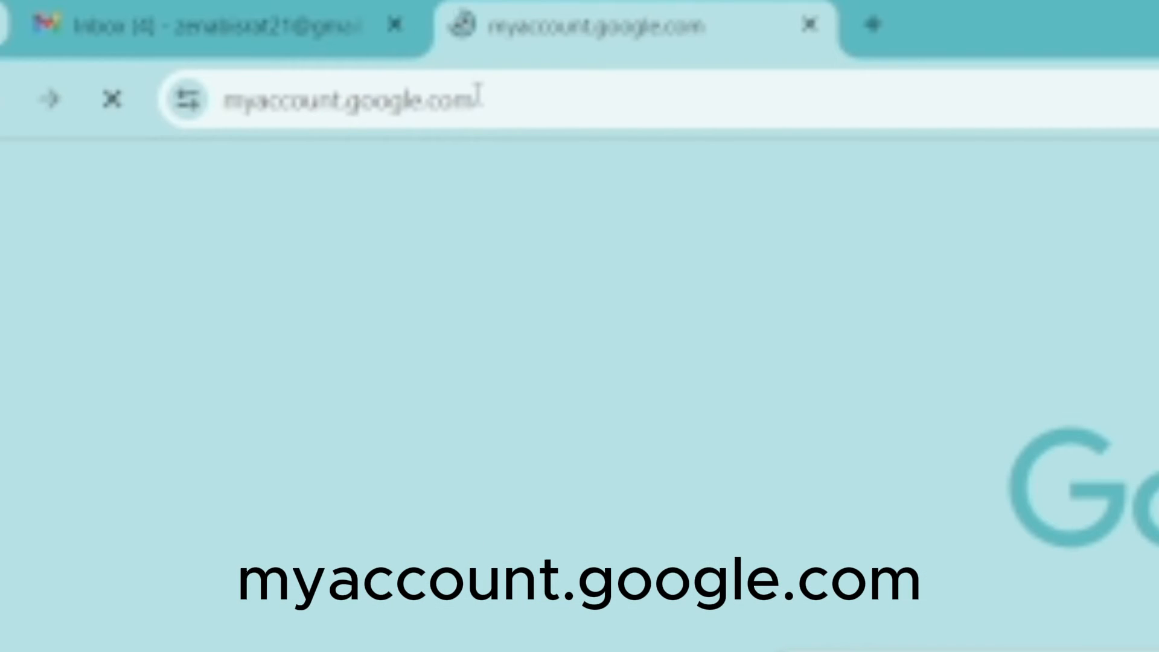
- From the Google Account Security page, confirm the verification code and turn on 2-Step Verification
{"action": "key", "text": "Enter"}
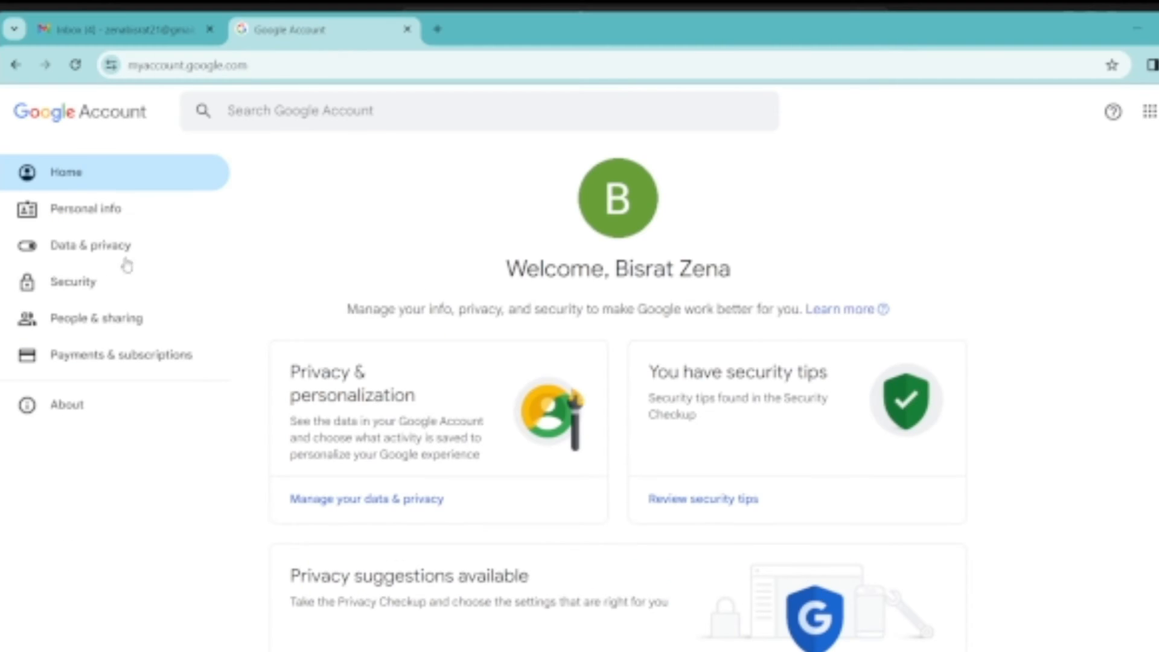
{"action": "left_click", "coordinate": [72, 281]}
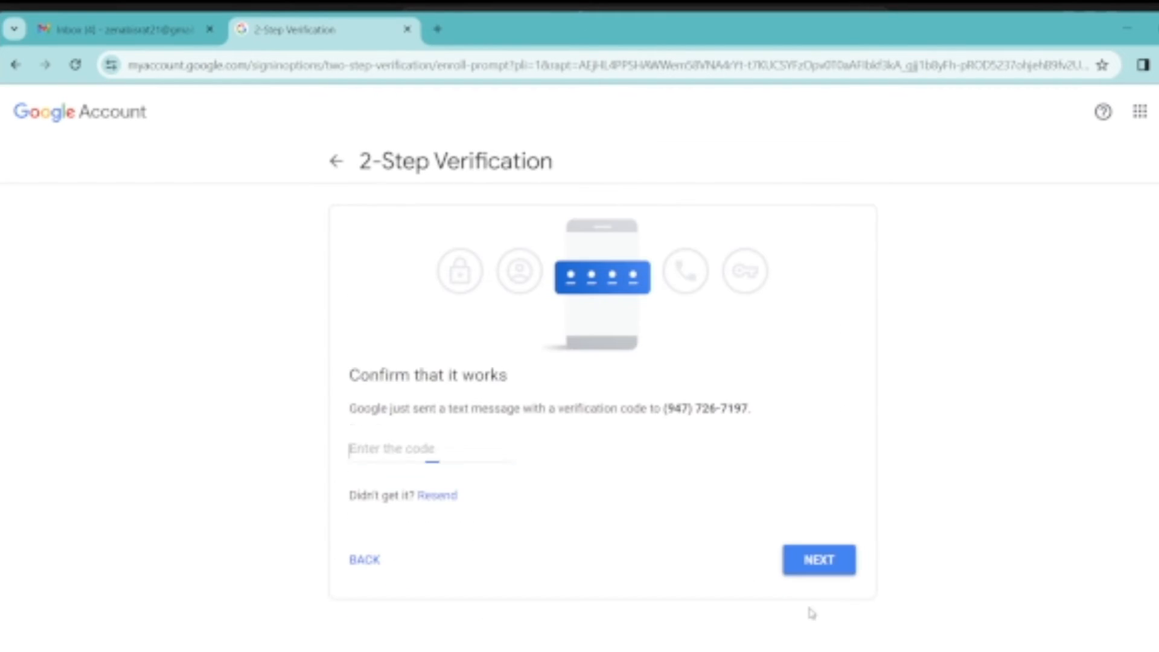
{"action": "left_click", "coordinate": [818, 559]}
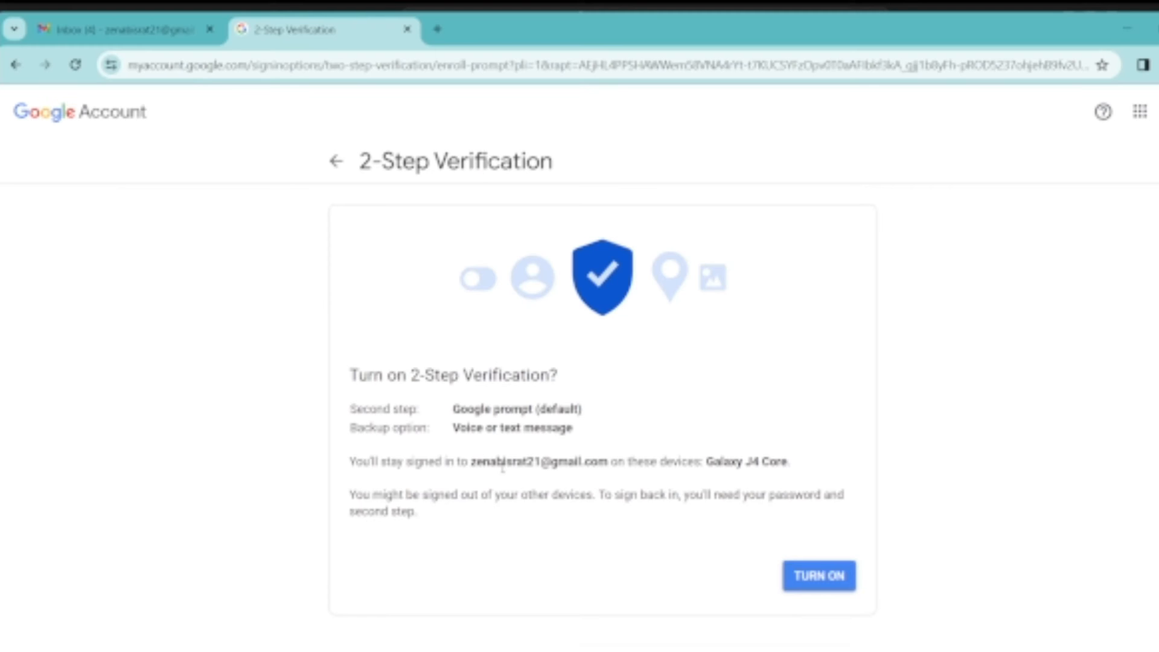
{"action": "left_click", "coordinate": [818, 574]}
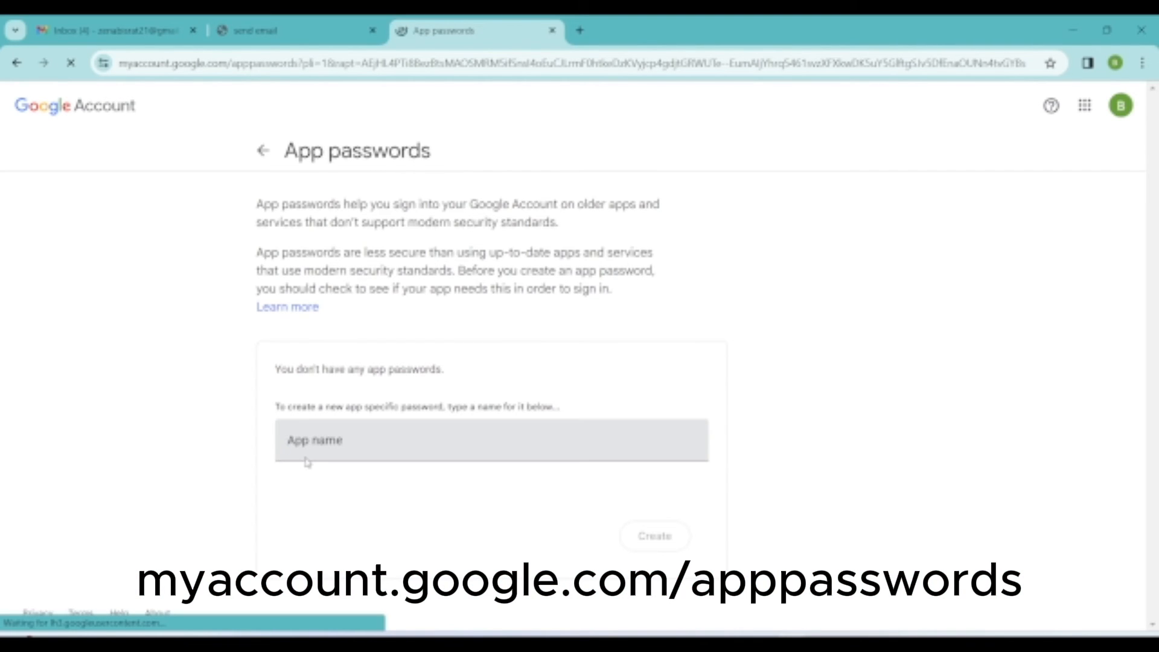
- Create an app password named 'Send email' and copy the generated code
{"action": "type", "text": "Send"}
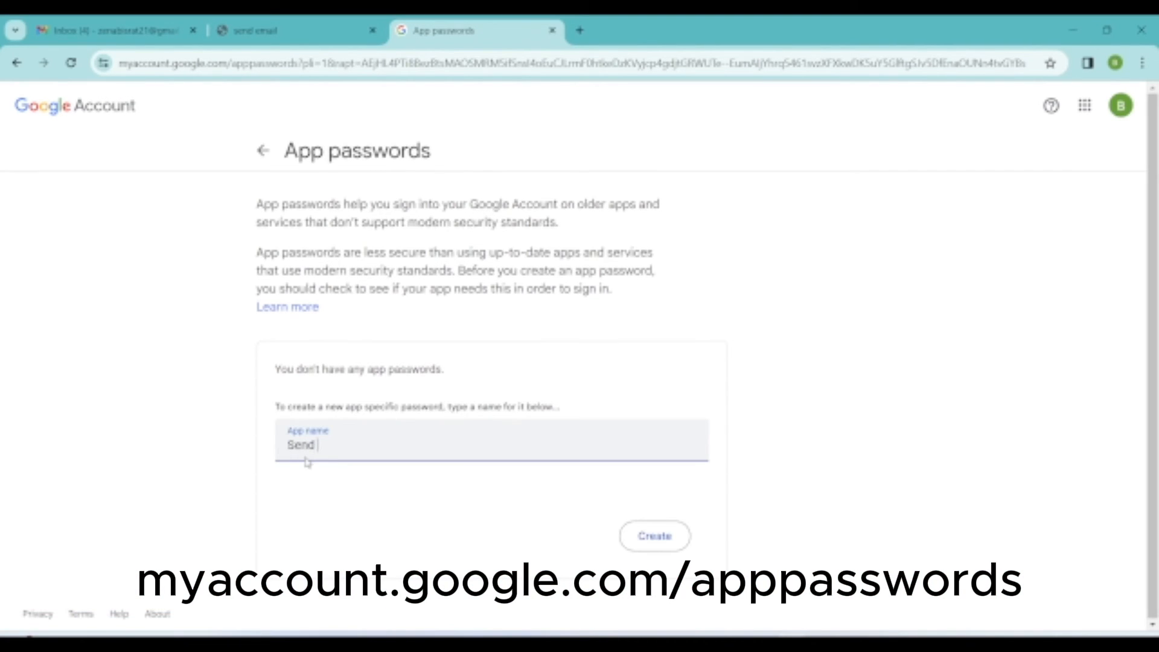
{"action": "type", "text": "email"}
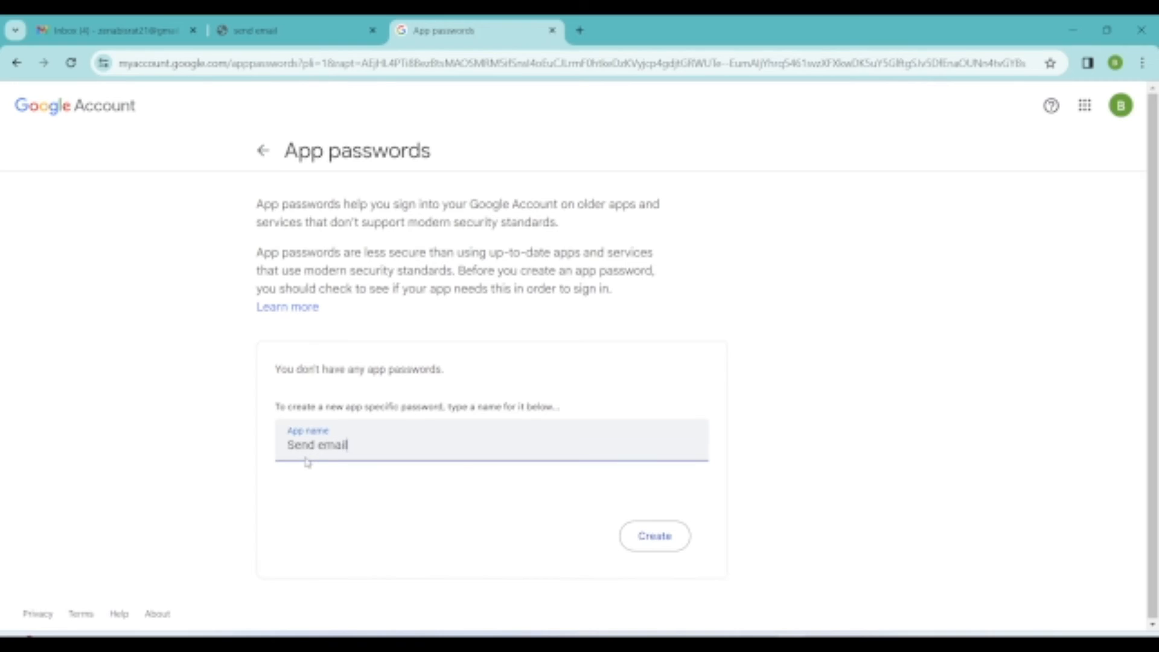
{"action": "left_click", "coordinate": [653, 534]}
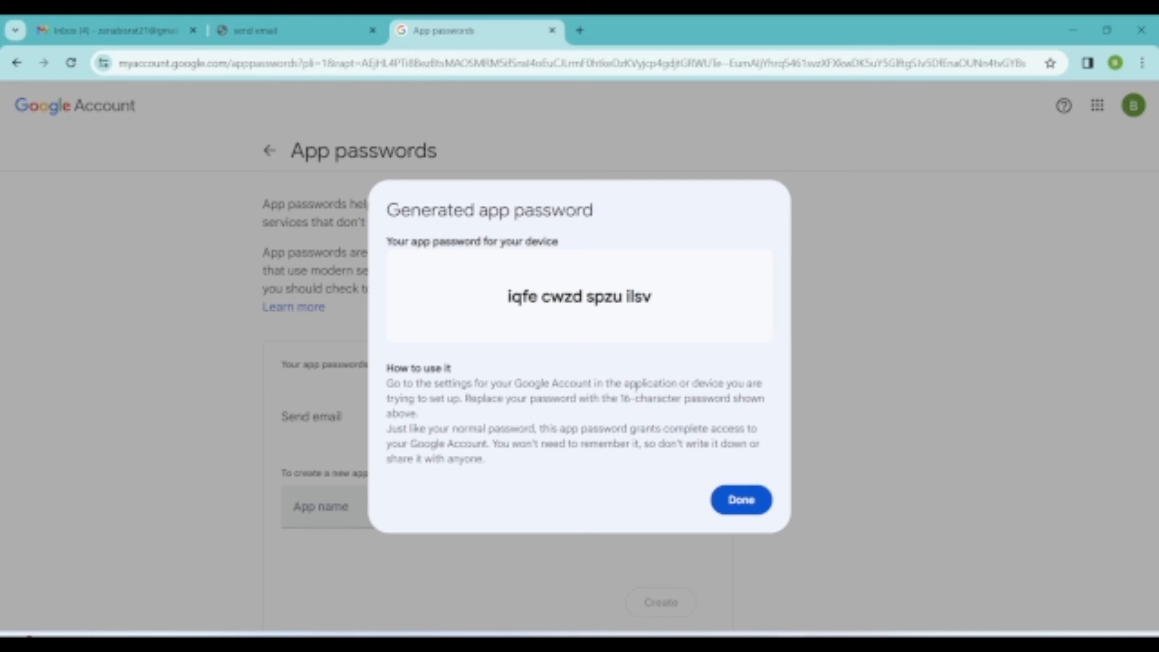
{"action": "right_click", "coordinate": [579, 297]}
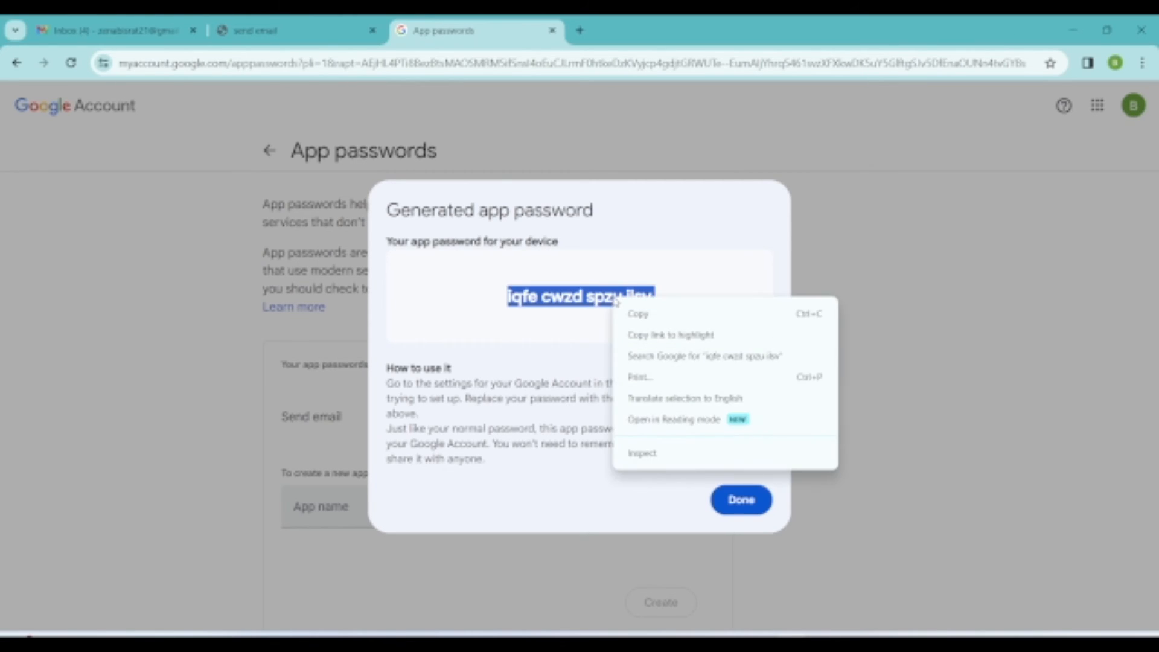
{"action": "left_click", "coordinate": [738, 499]}
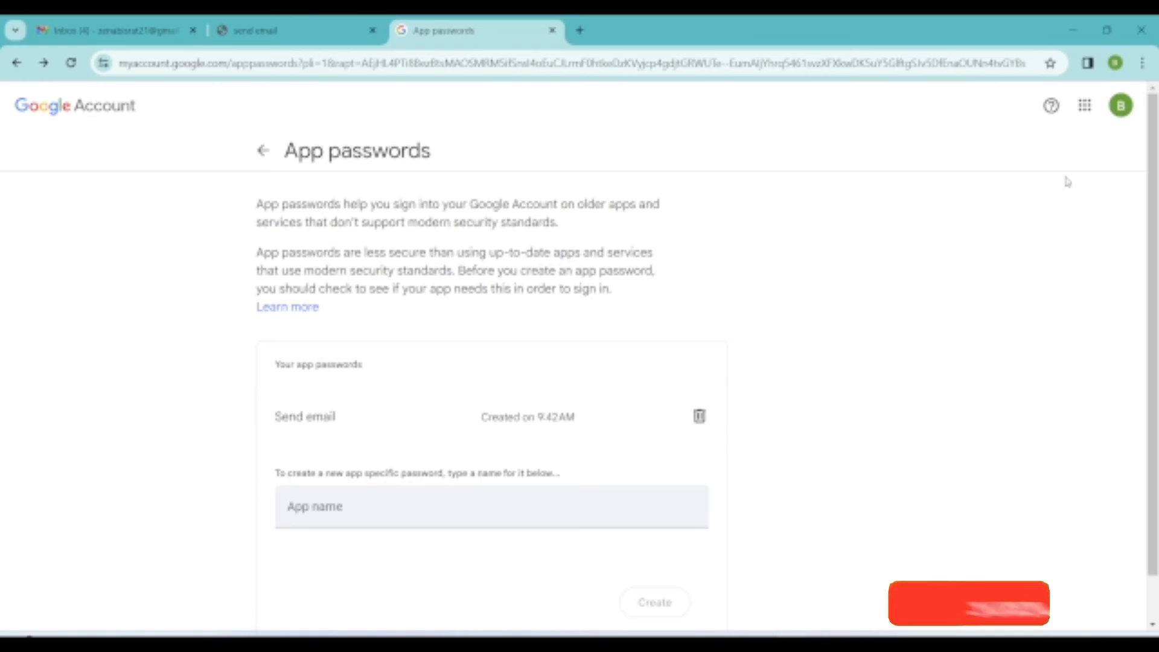
{"action": "left_click", "coordinate": [1121, 105]}
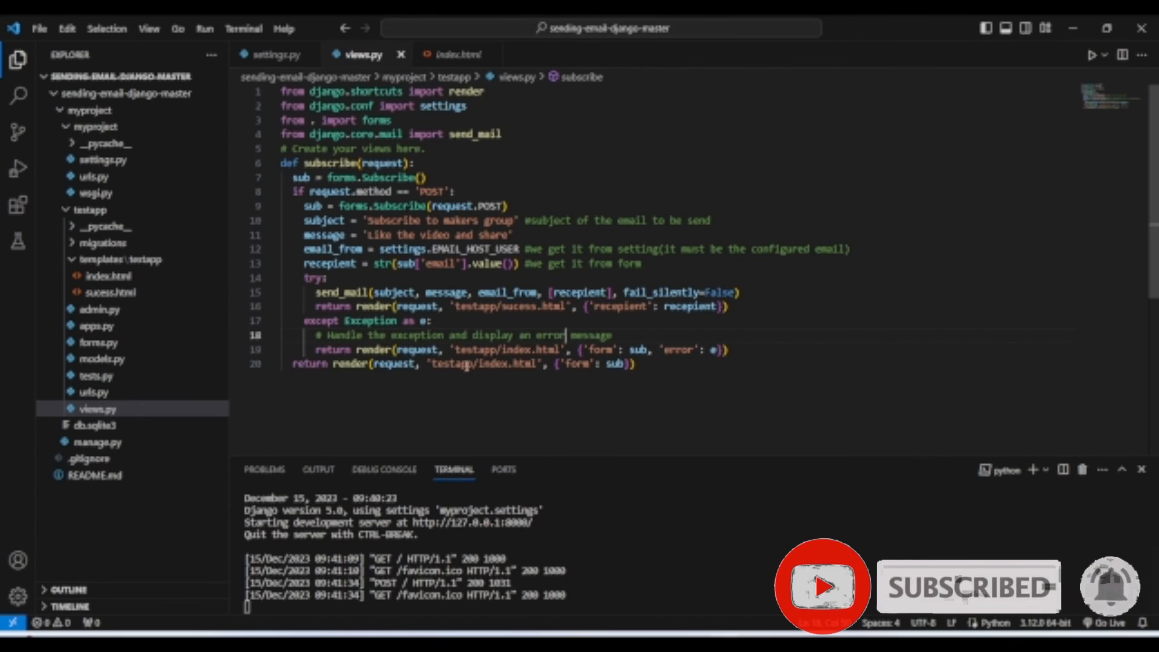
- Switch to the Chrome tab showing the Subscribe Form
{"action": "left_click", "coordinate": [274, 54]}
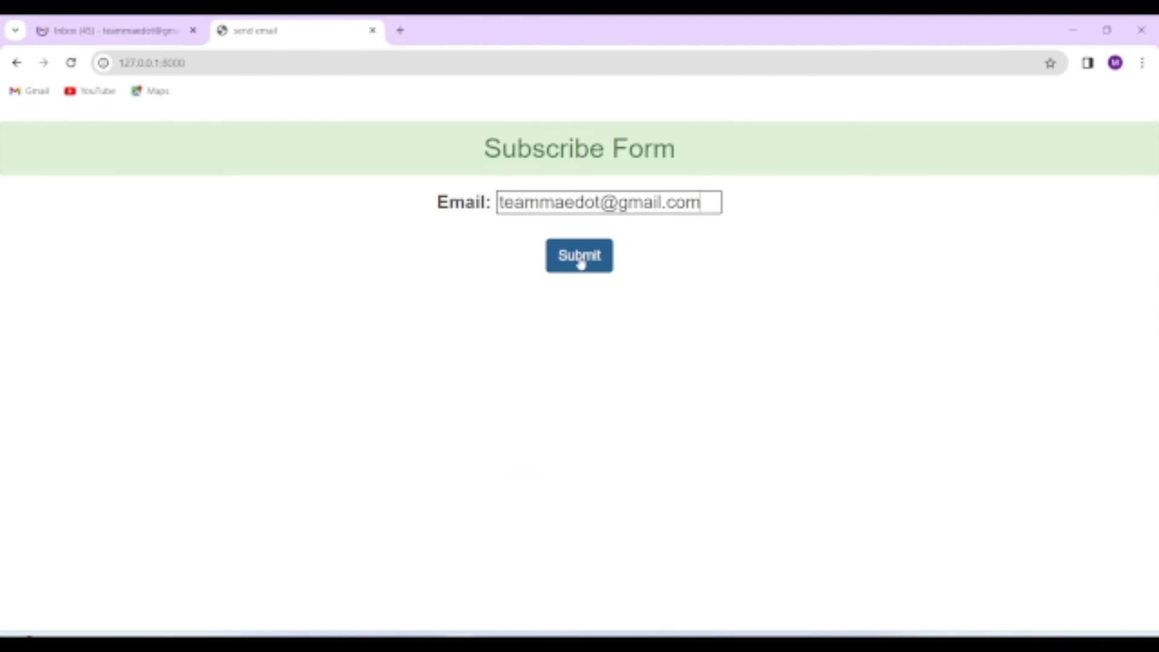
- Submit the subscribe form, then view the new subscription email in the recipient's Gmail inbox
{"action": "left_click", "coordinate": [578, 255]}
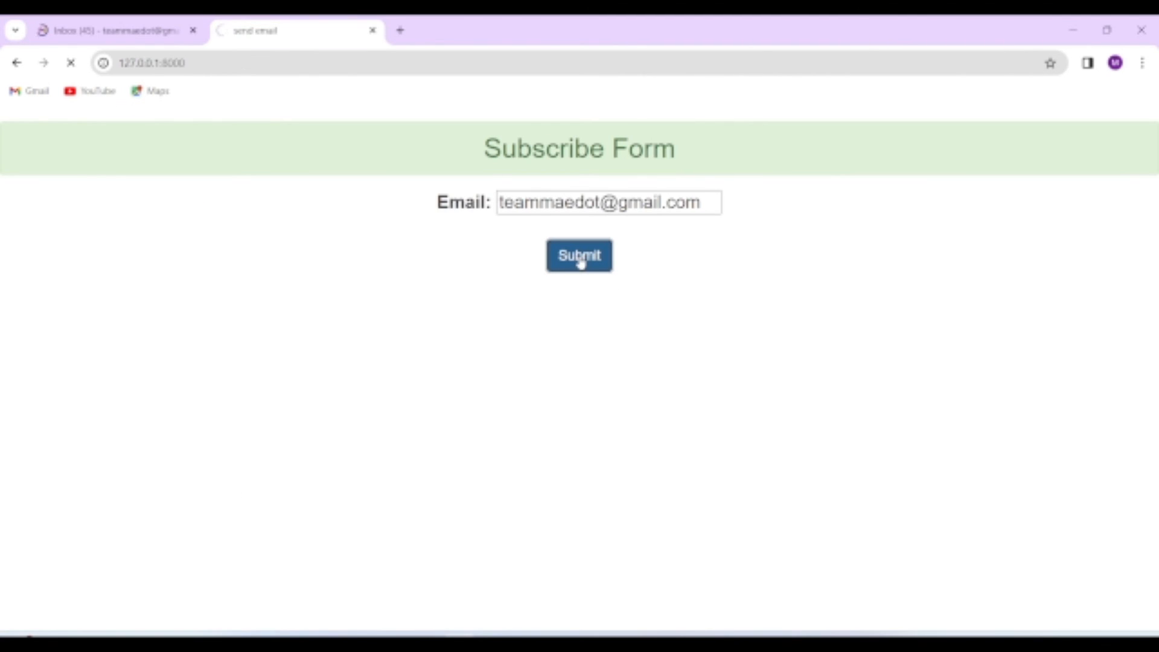
{"action": "left_click", "coordinate": [578, 254]}
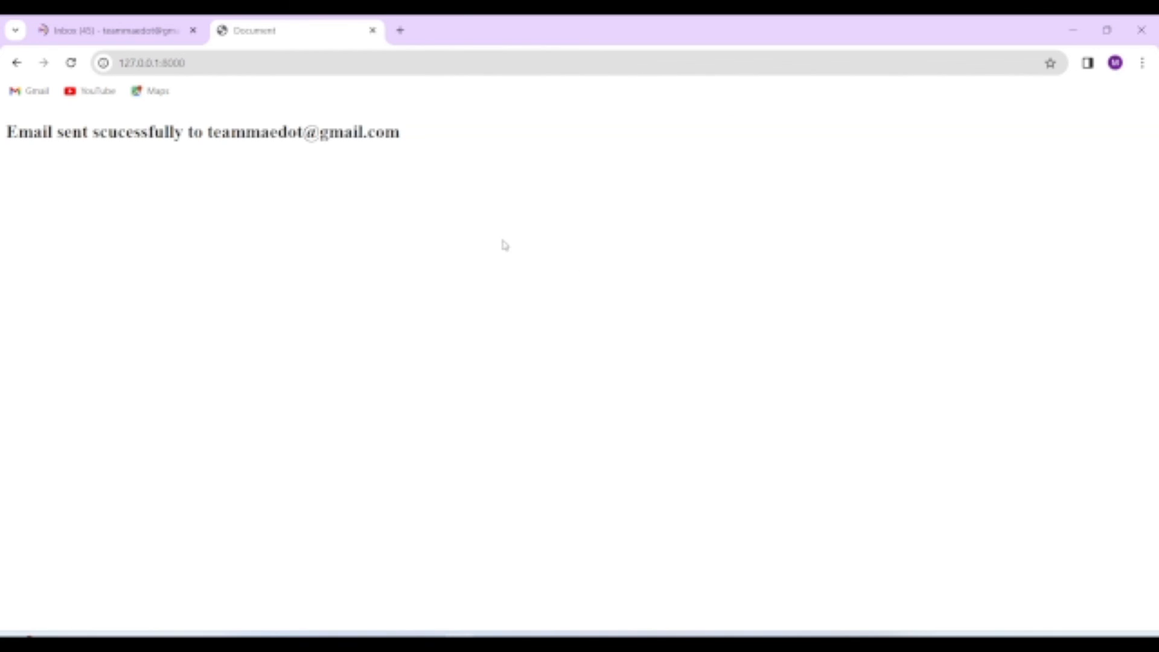
{"action": "left_click", "coordinate": [111, 30]}
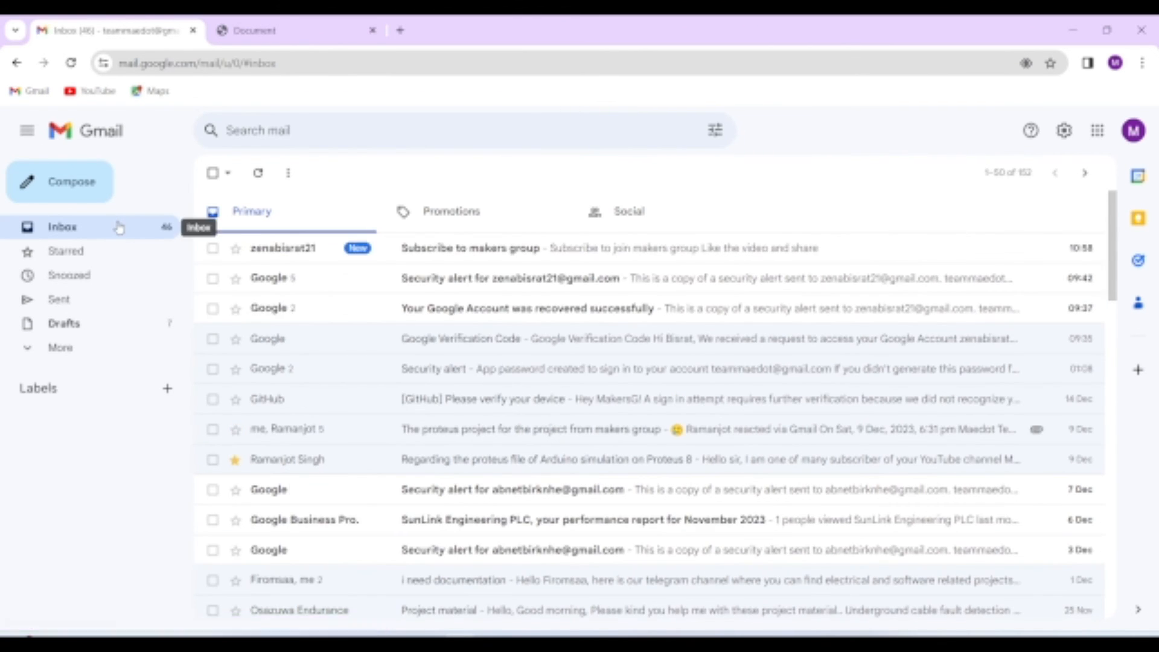
{"action": "left_click", "coordinate": [473, 248]}
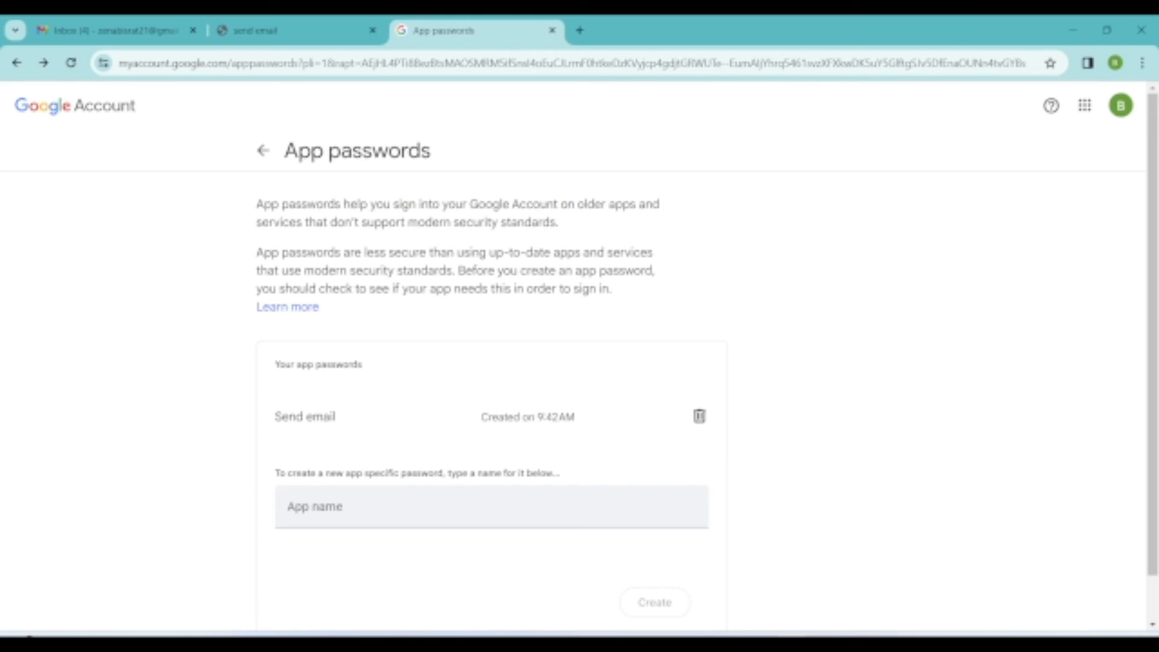
{"action": "left_click", "coordinate": [1119, 104]}
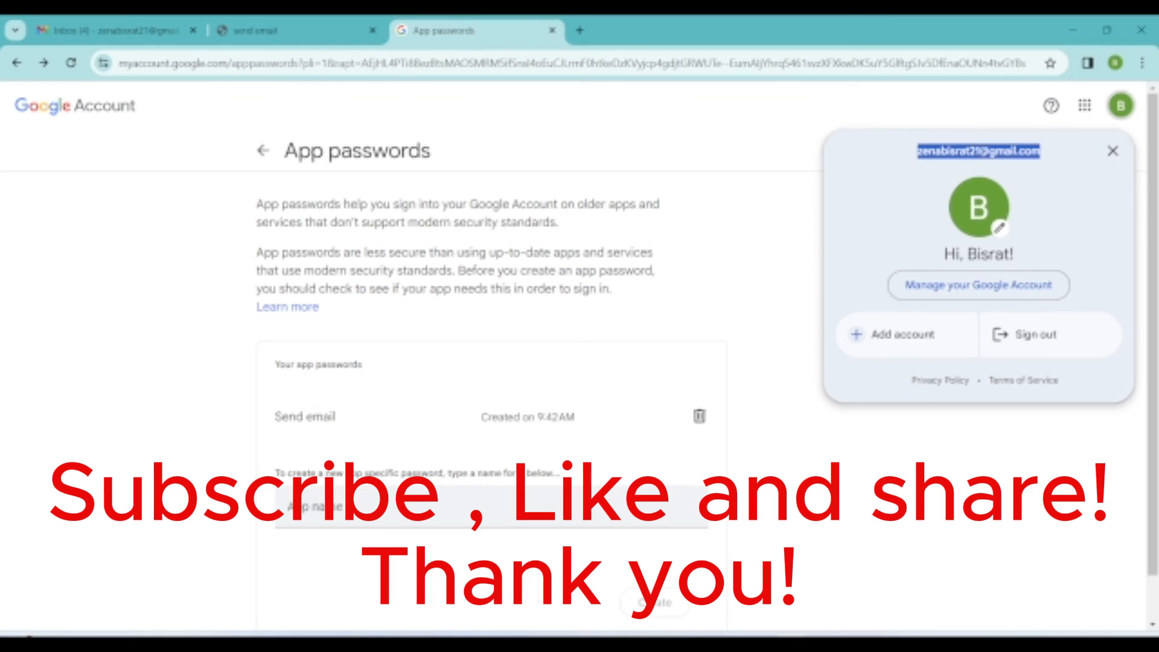